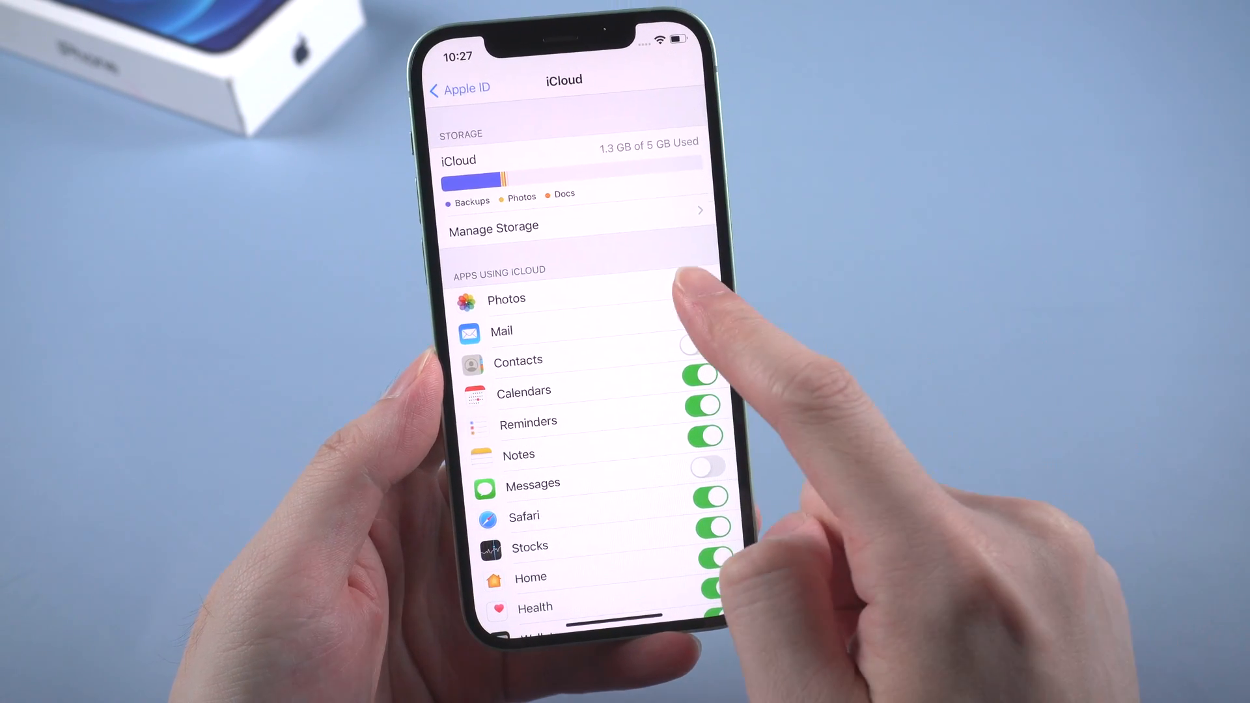
Step: Enable iCloud Photos syncing from the Photos page of the iCloud settings
click(507, 300)
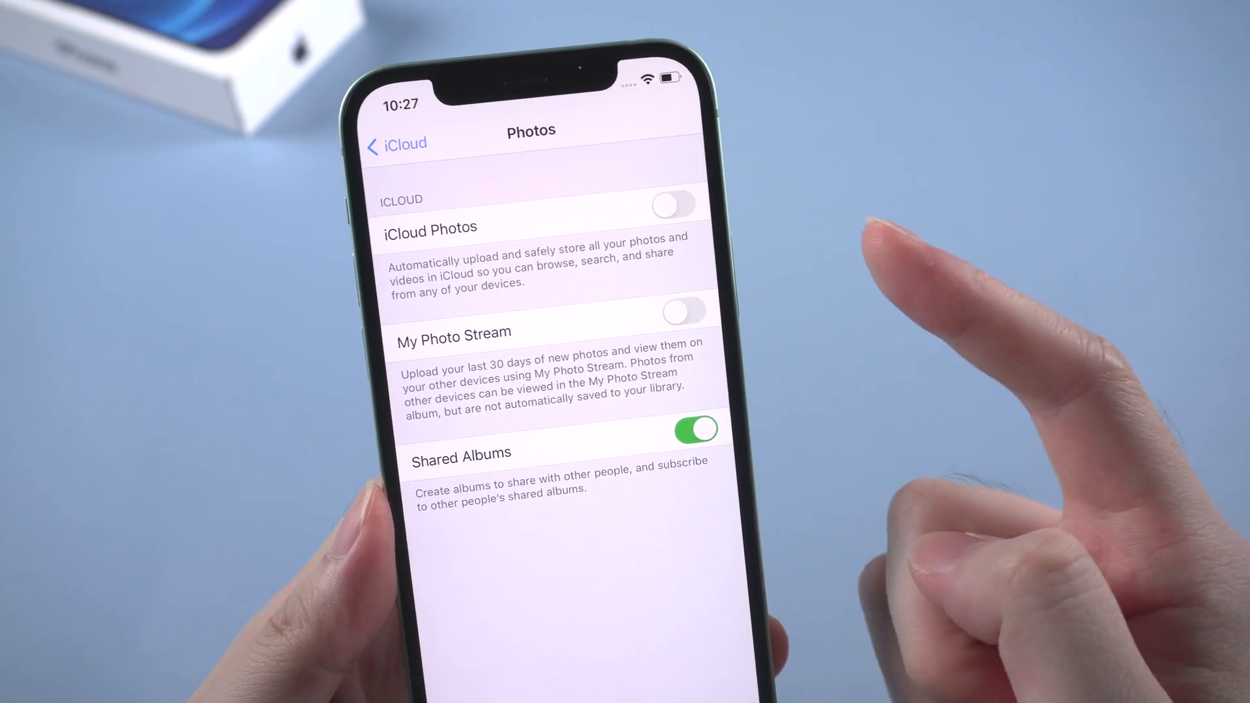
click(674, 203)
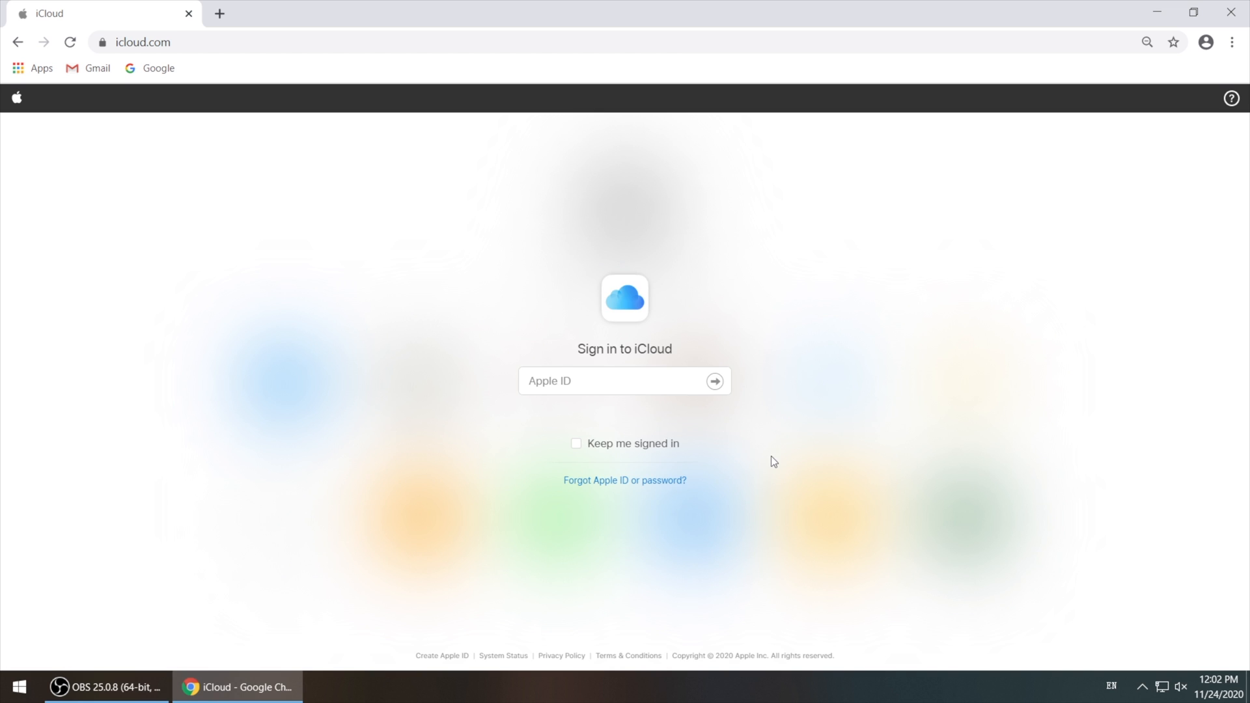
Step: Sign in to the iCloud account on icloud.com to reach the home page of web apps
click(714, 380)
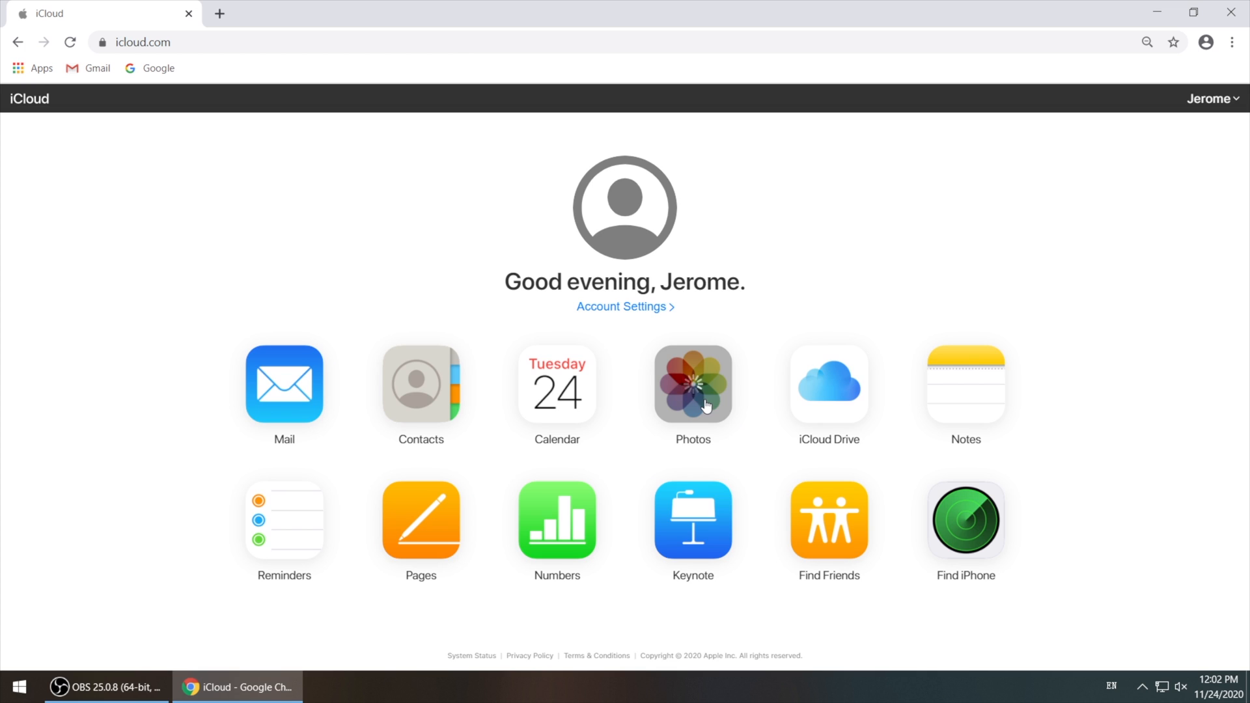
Step: Download the January 2020 bicycle photo as a JPG and view it from Chrome's downloads bar
click(692, 384)
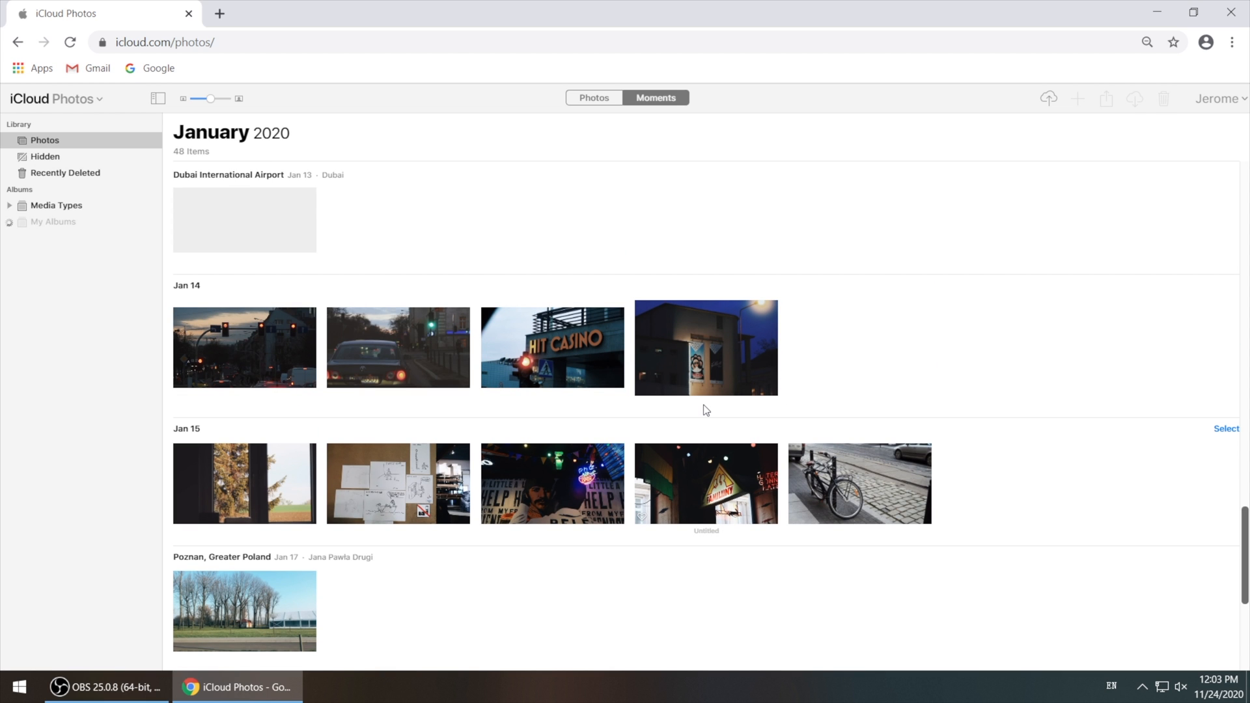
scroll(down, 3)
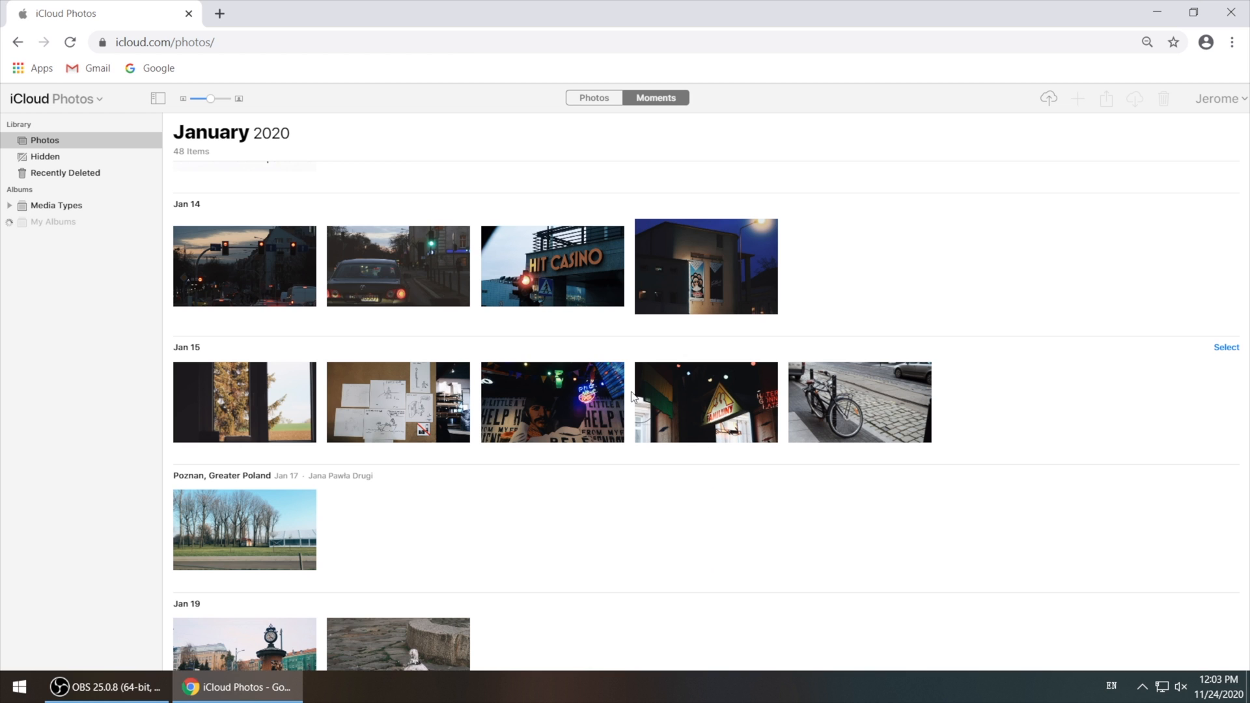
mouse_move(694, 399)
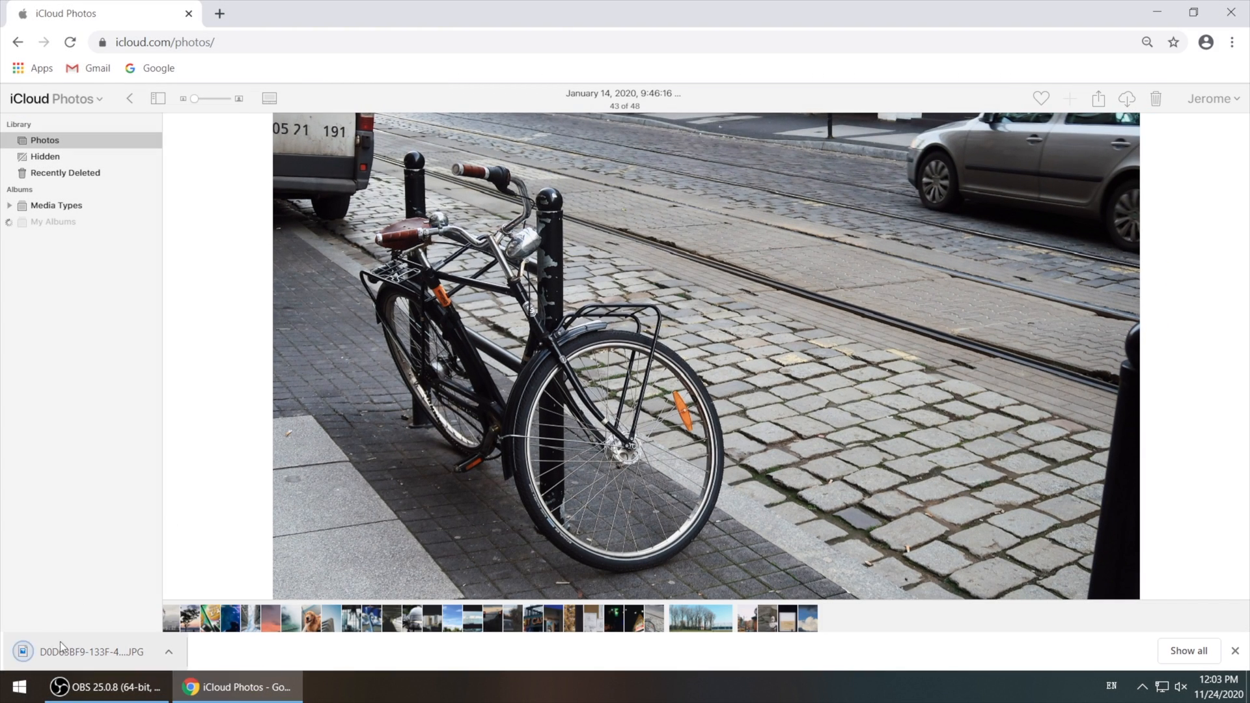
click(84, 651)
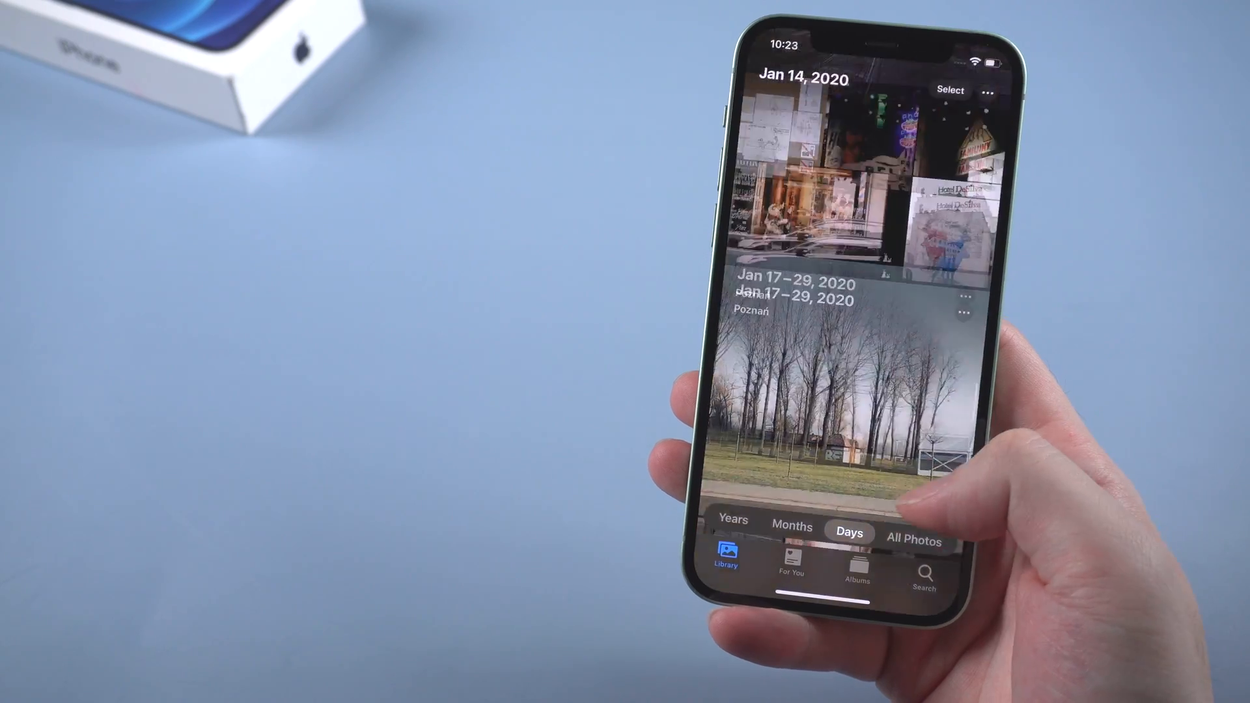
scroll(down, 3)
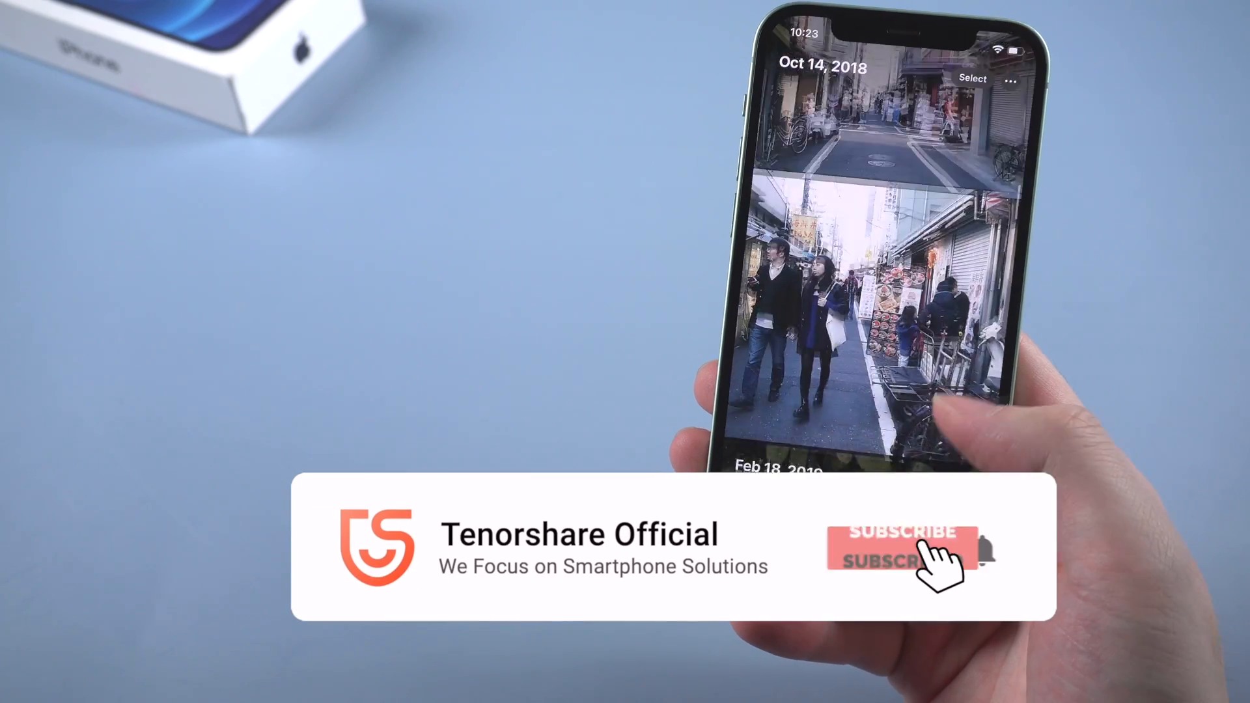
click(897, 547)
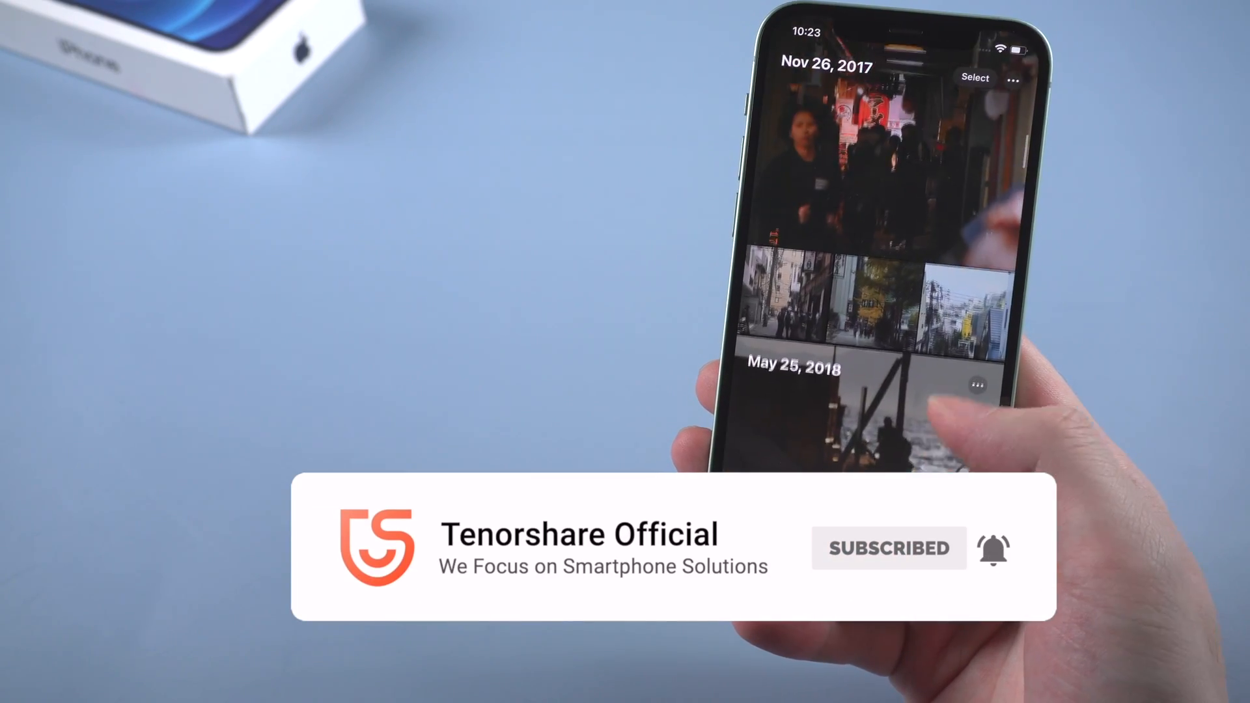